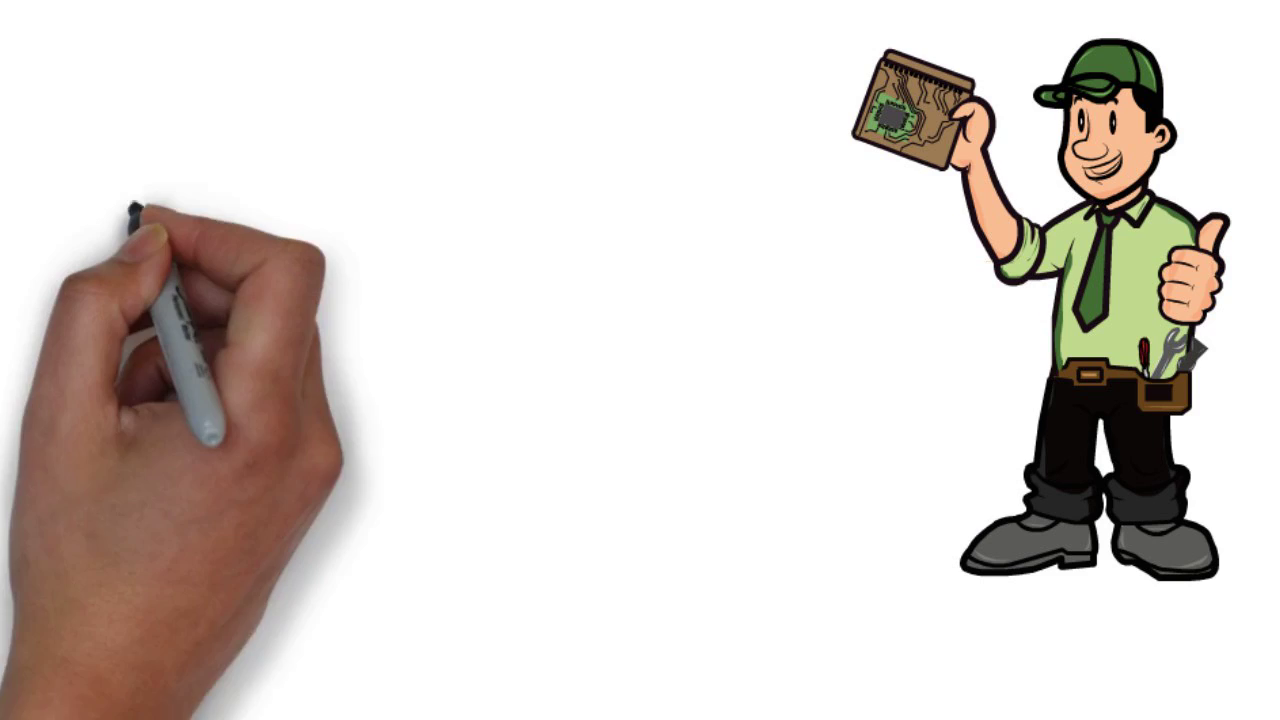
text(DON'T RISK LOSING ANY MORE PRODUCTIVIT)
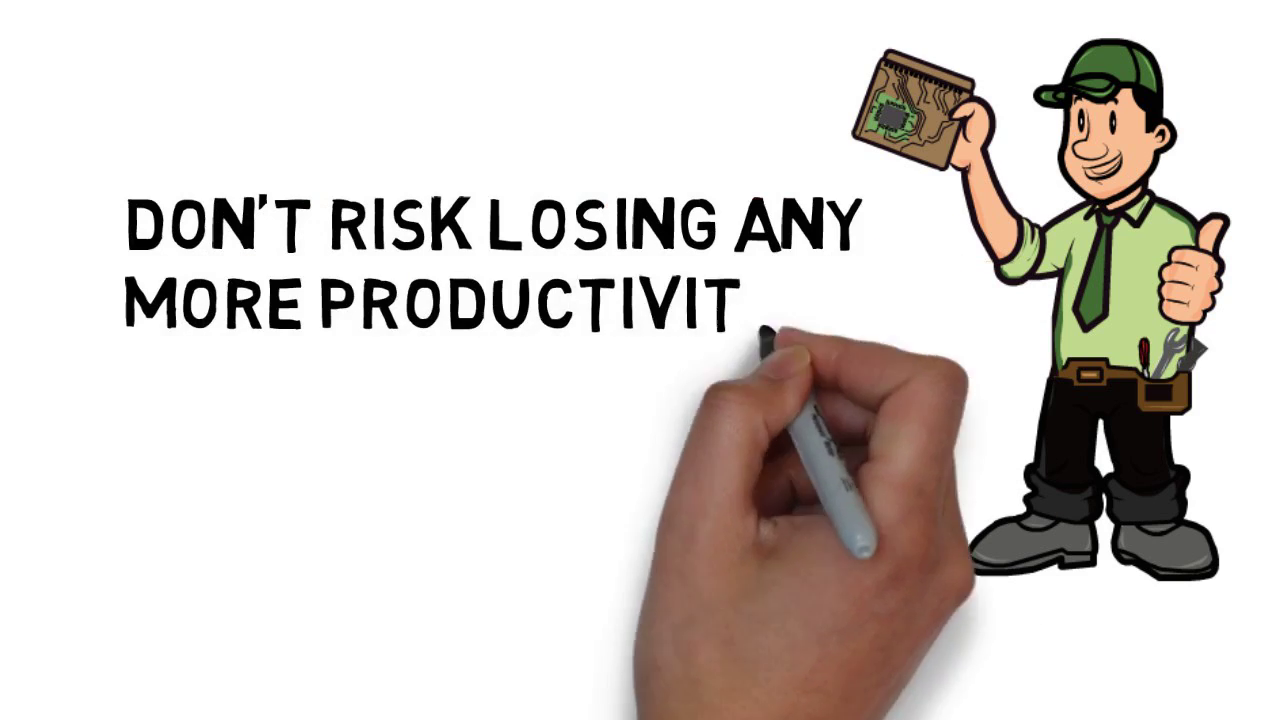